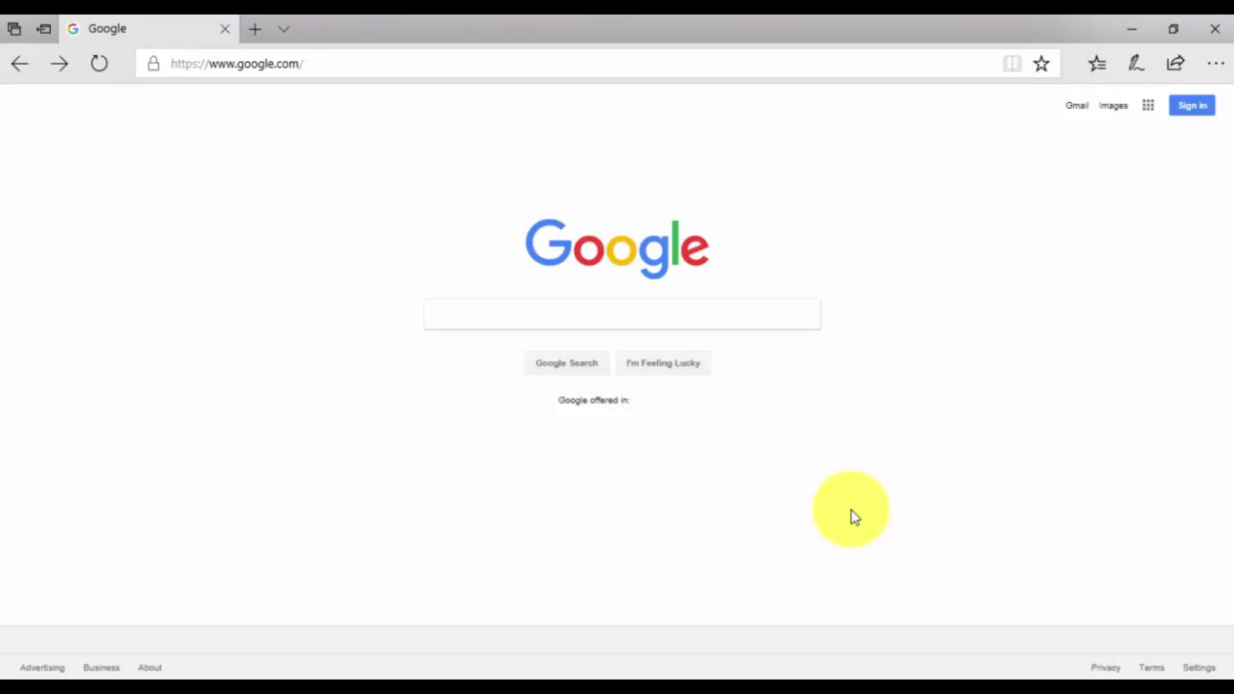
{"action": "mouse_move", "coordinate": [320, 392]}
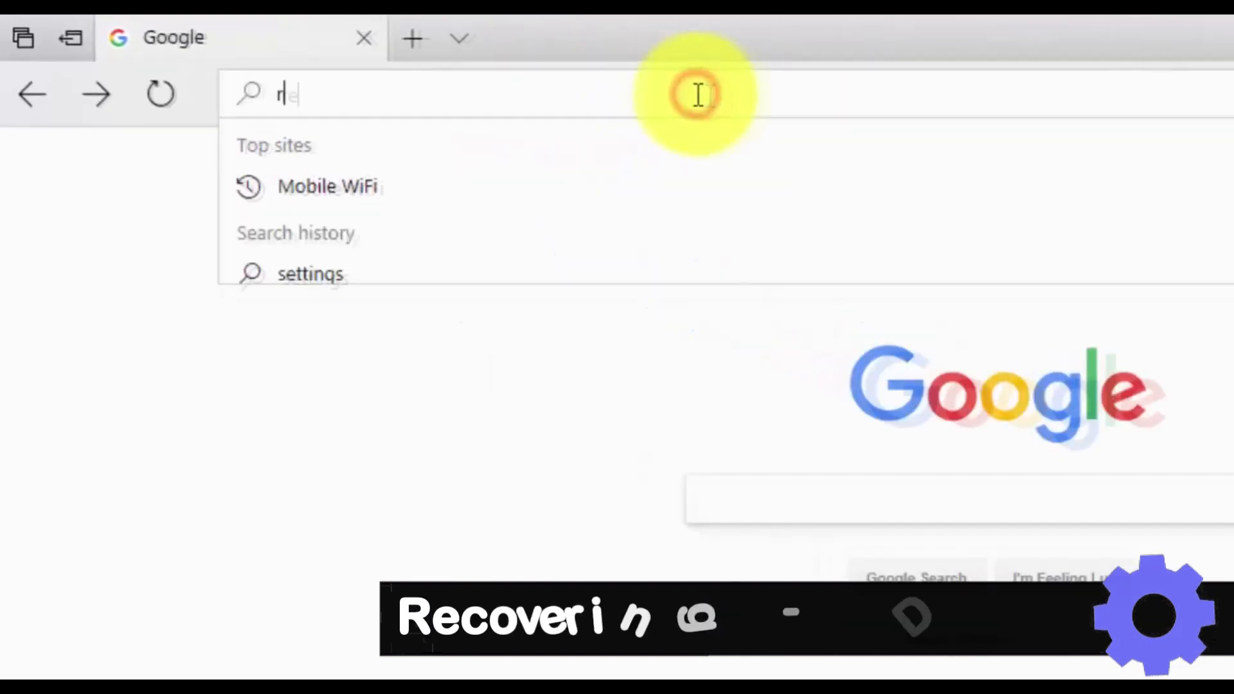
{"action": "type", "text": "www.recovering-deleted-files.net/"}
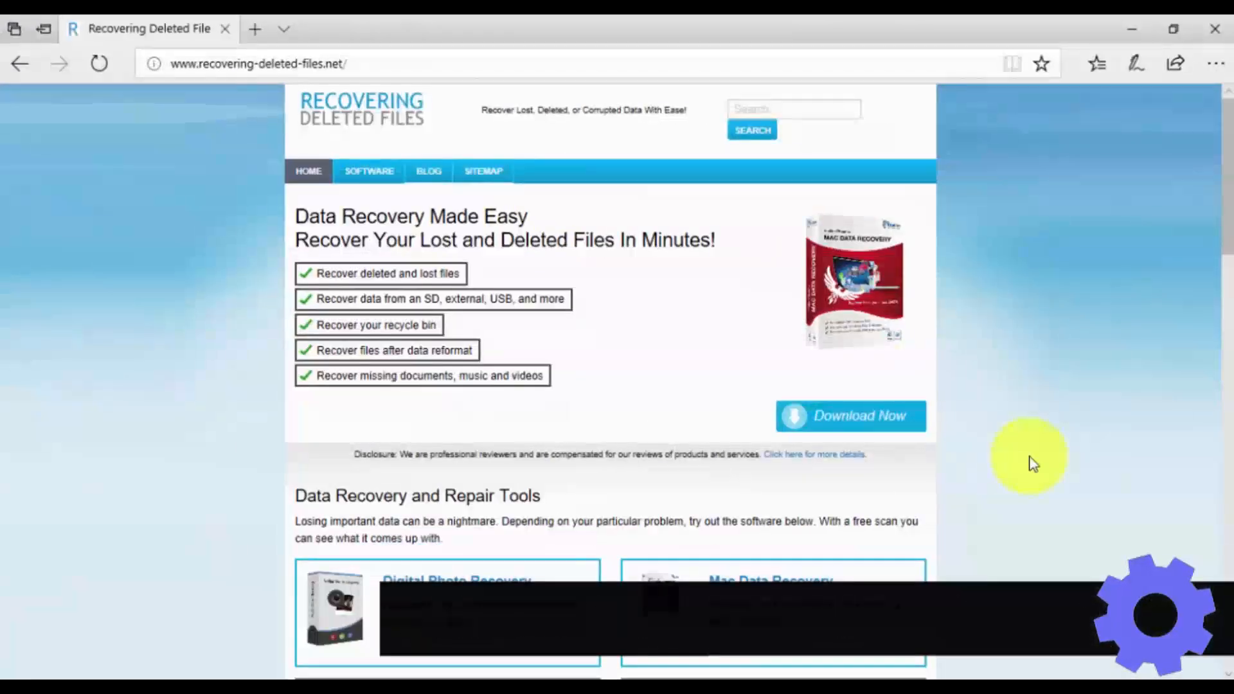
{"action": "scroll", "scroll_direction": "down", "scroll_amount": 3}
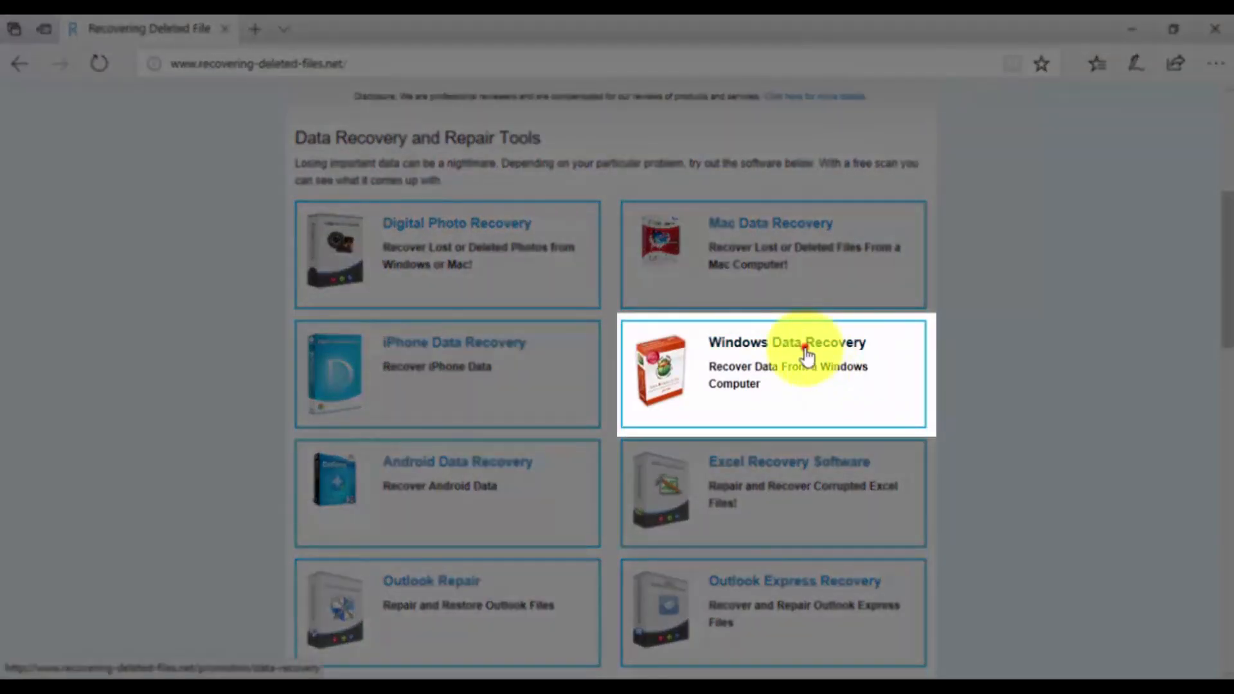
{"action": "left_click", "coordinate": [793, 342]}
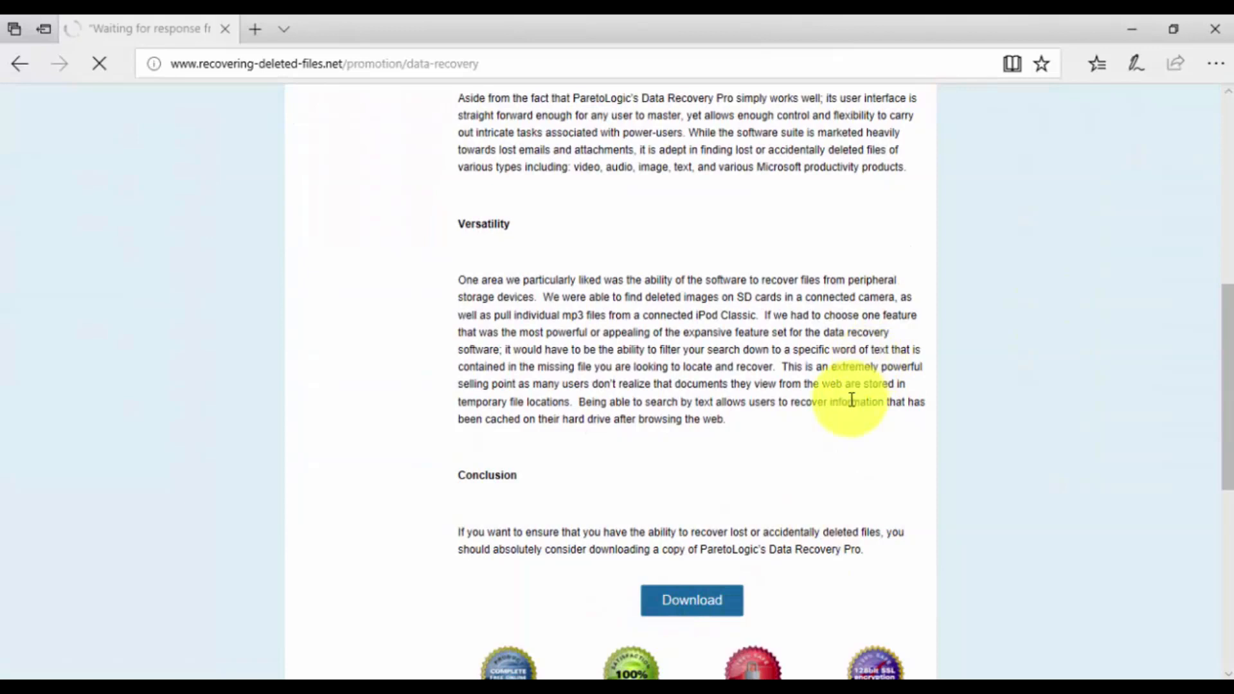
{"action": "left_click", "coordinate": [690, 601]}
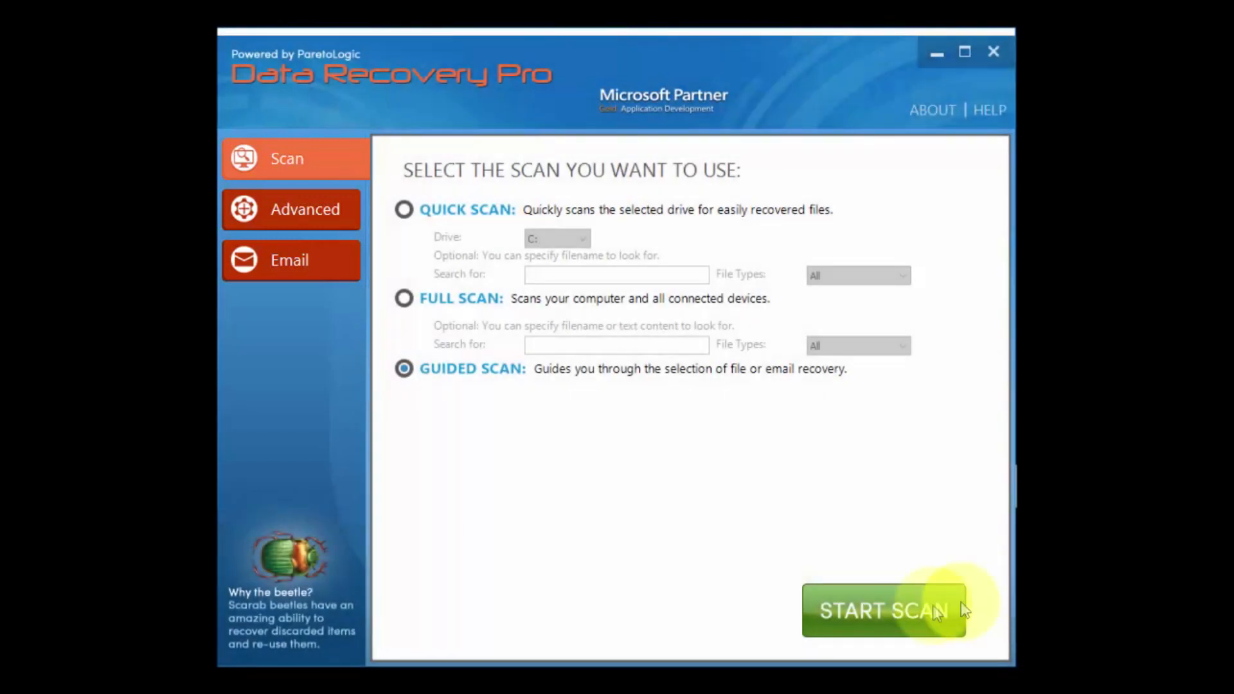
Begin the Guided Scan setup for recovering items from drive C:.
{"action": "left_click", "coordinate": [883, 610]}
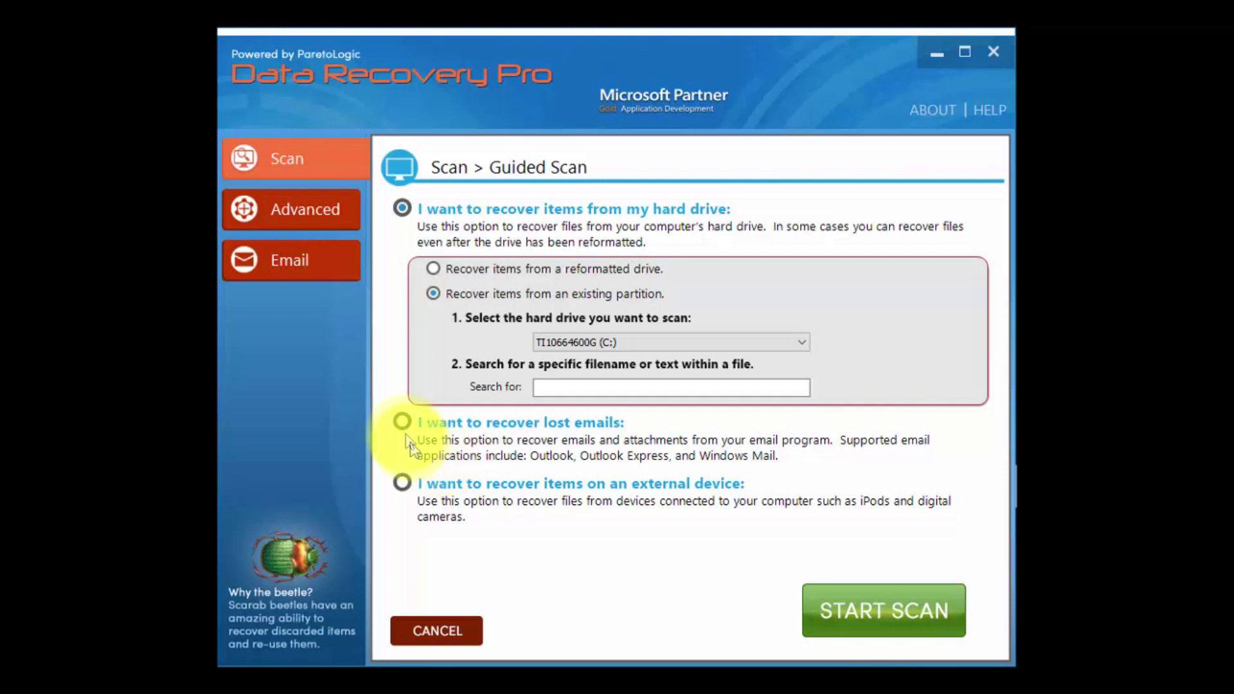
Check the lost-emails choice, revert to hard-drive recovery, then show the Advanced options with mounted volumes.
{"action": "left_click", "coordinate": [403, 422]}
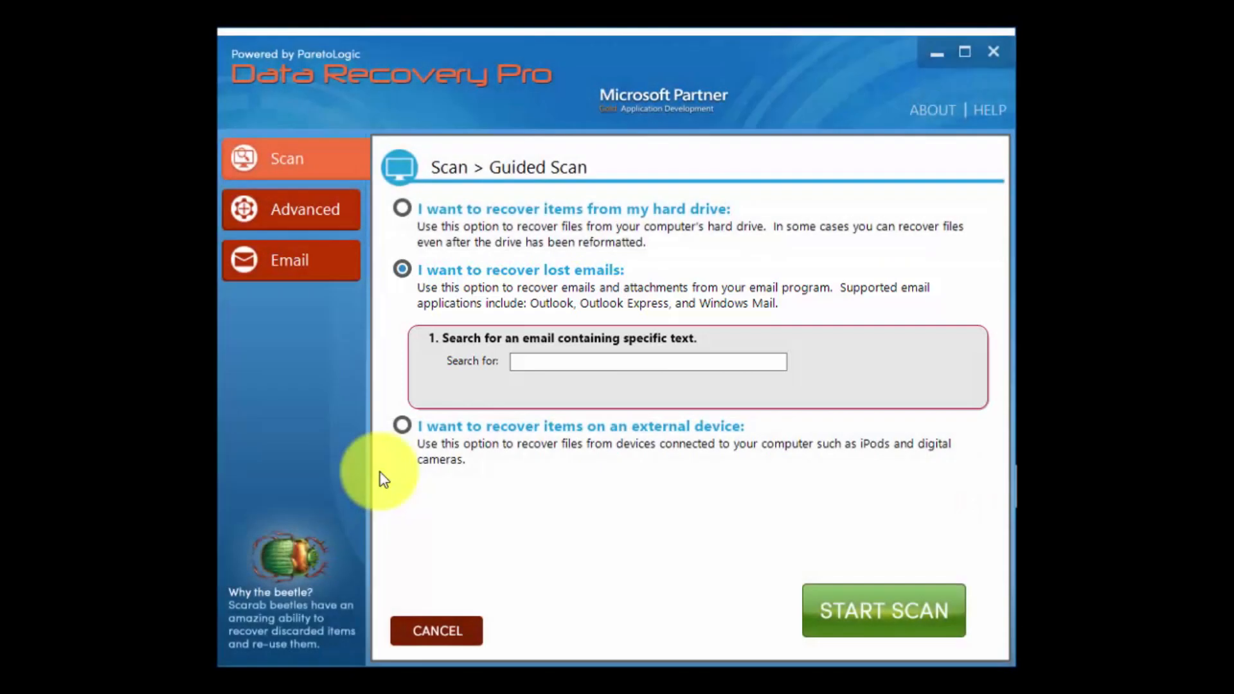
{"action": "mouse_move", "coordinate": [390, 455]}
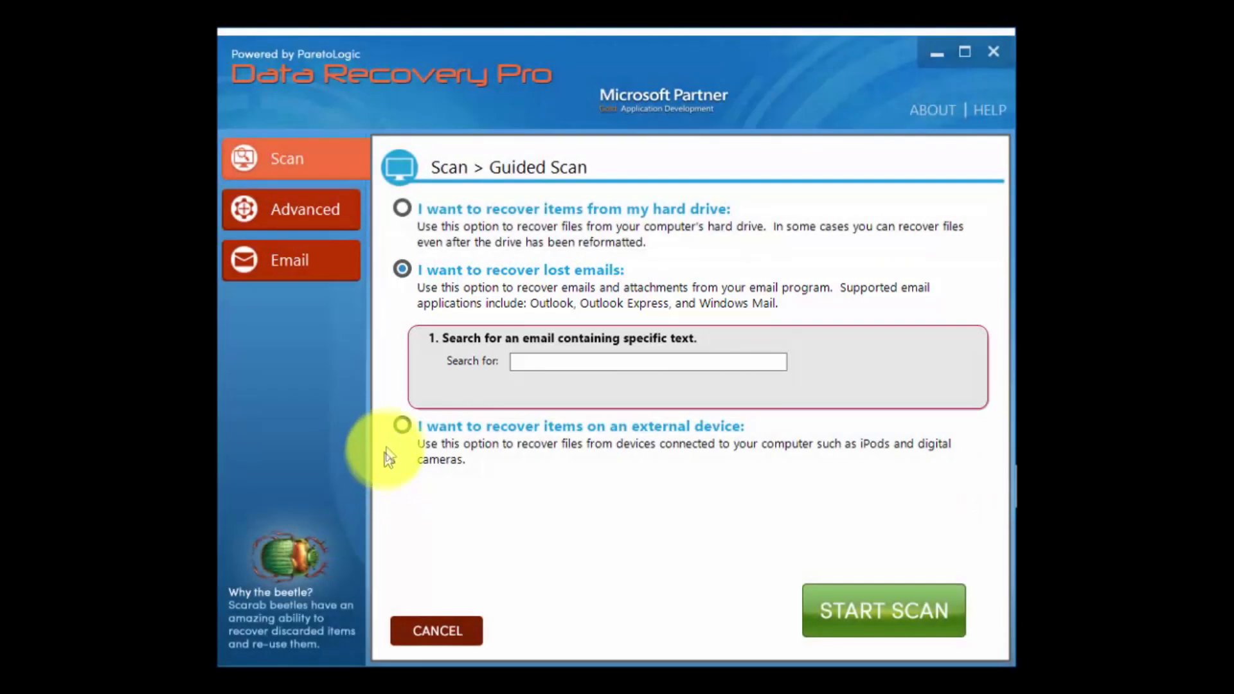
{"action": "left_click", "coordinate": [401, 425]}
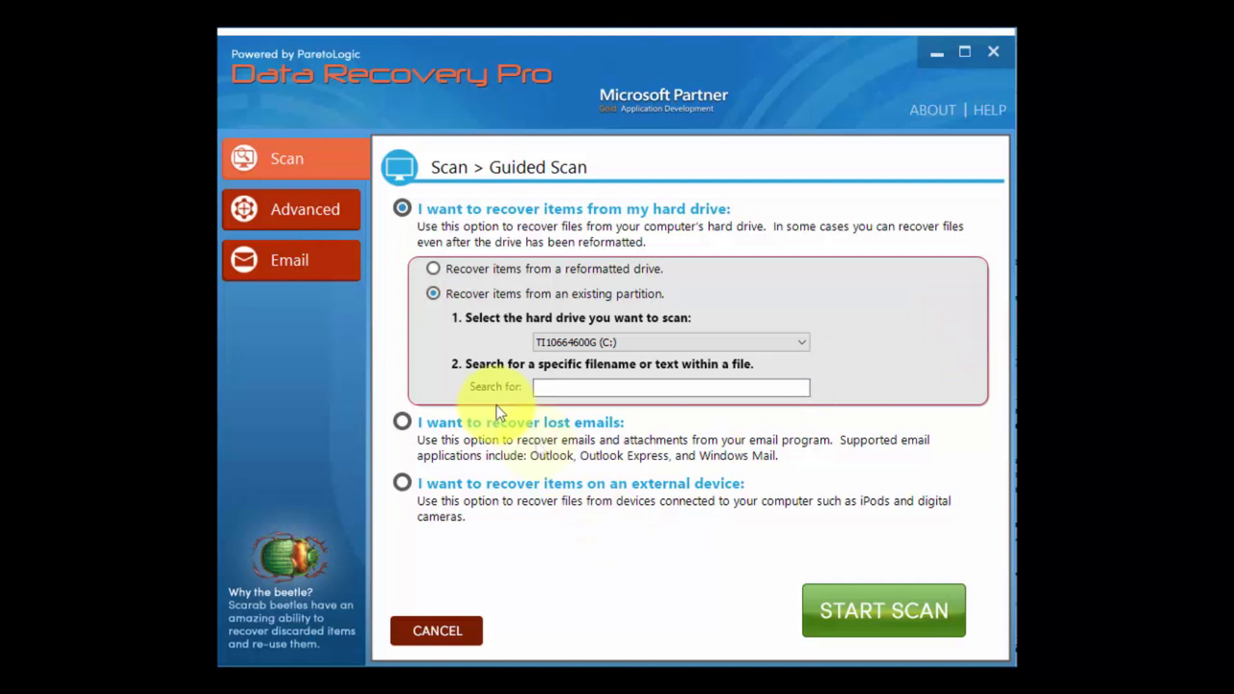
{"action": "left_click", "coordinate": [291, 209]}
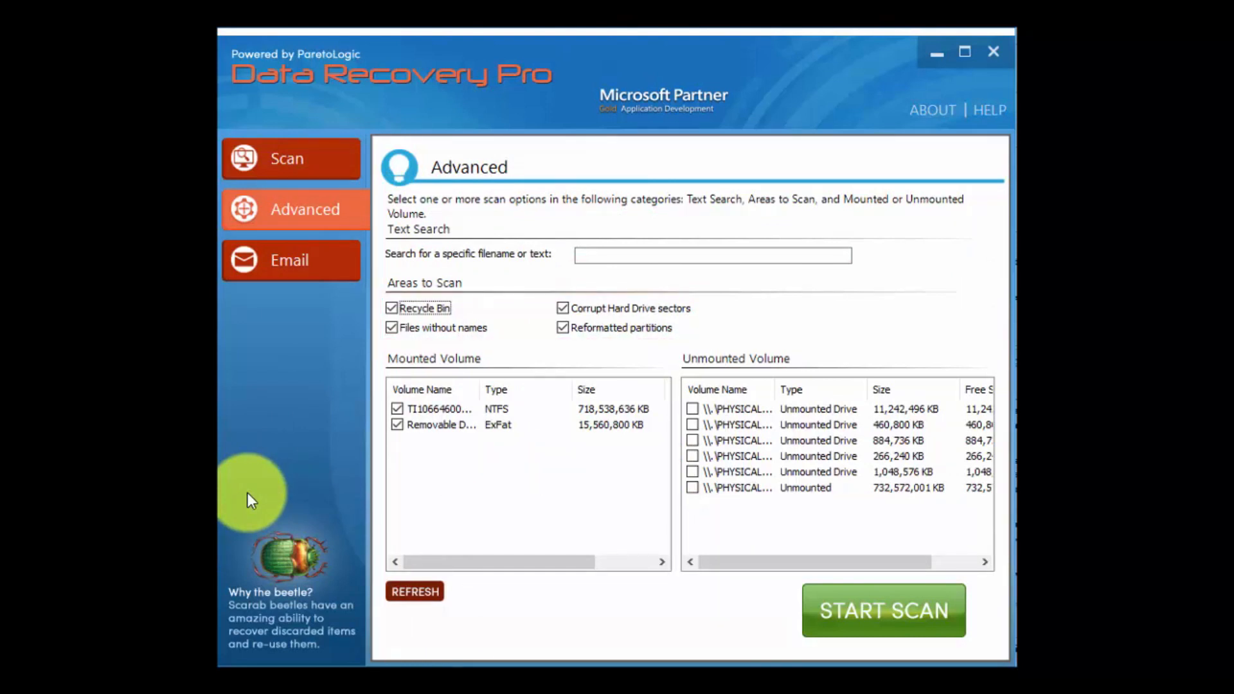
Glance at the Email scan options and return to the Scan page with drive C: selected.
{"action": "left_click", "coordinate": [290, 260]}
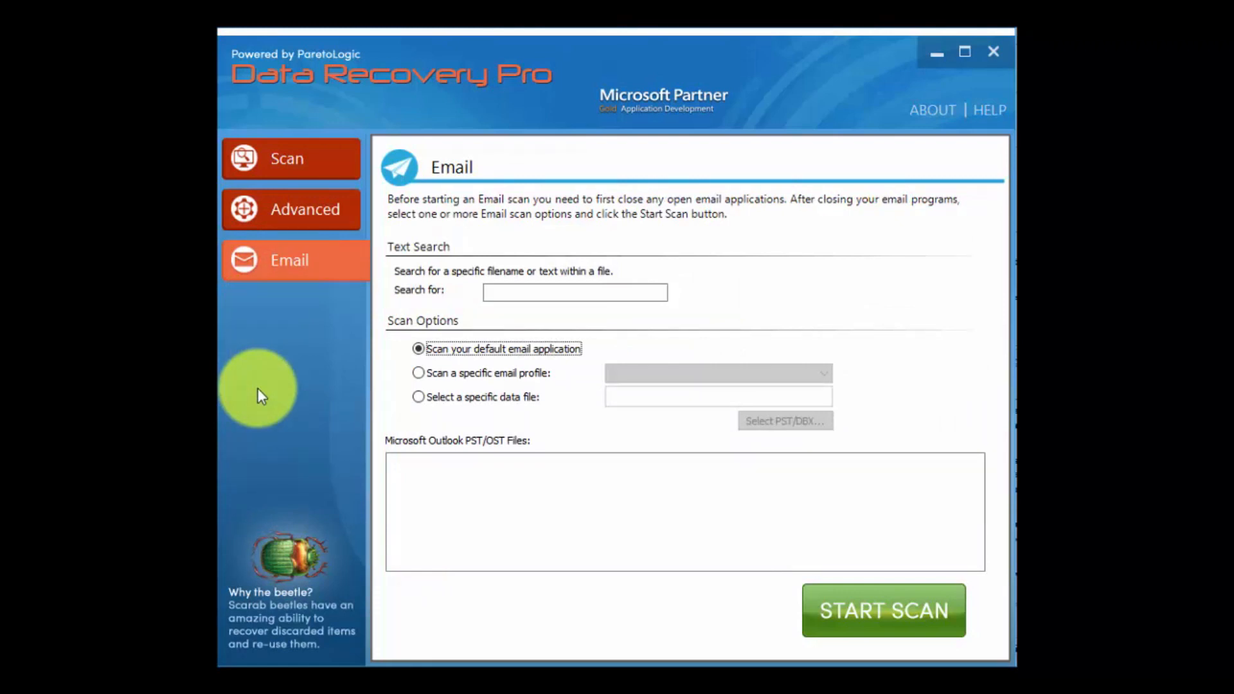
{"action": "mouse_move", "coordinate": [292, 174]}
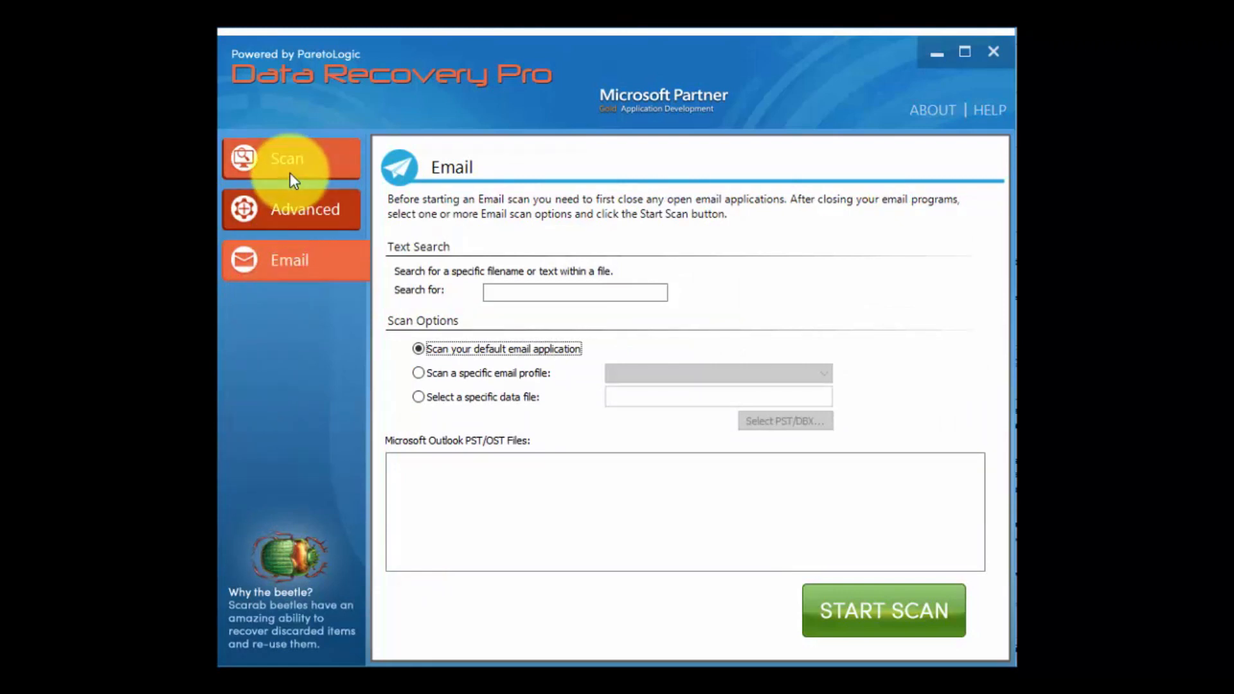
{"action": "left_click", "coordinate": [289, 159]}
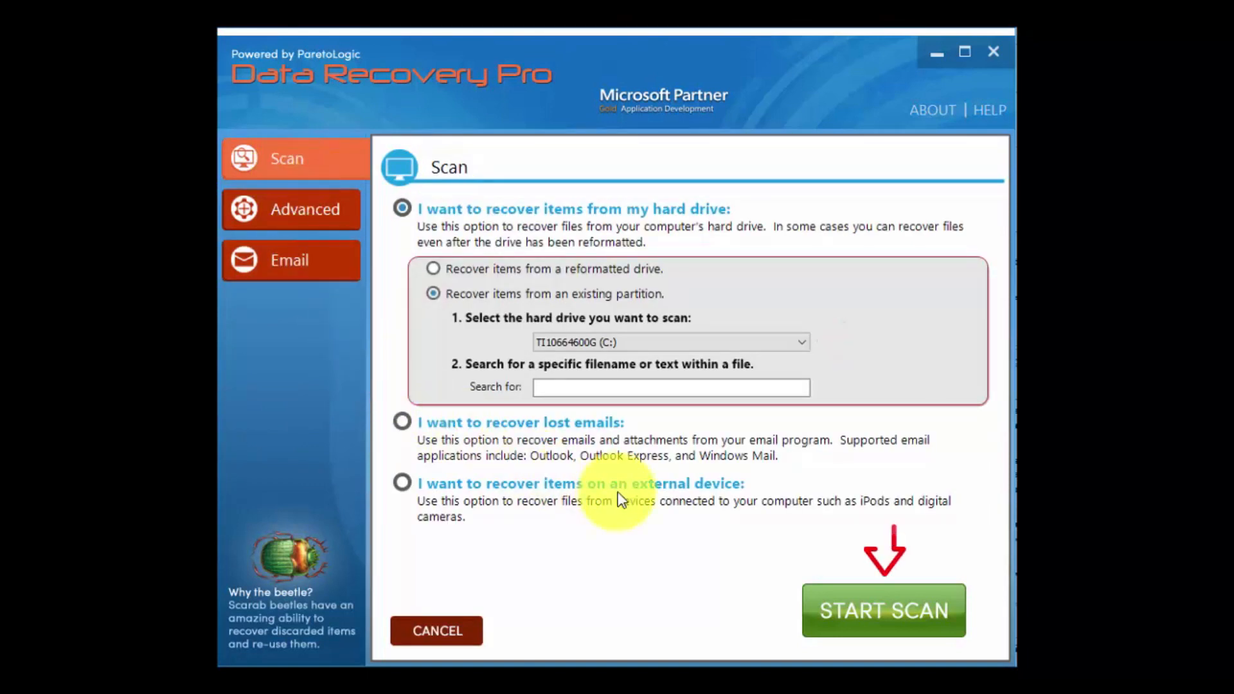
Run the scan of drive C: and expand the Audio/Video category to reveal its two deleted files.
{"action": "left_click", "coordinate": [883, 609]}
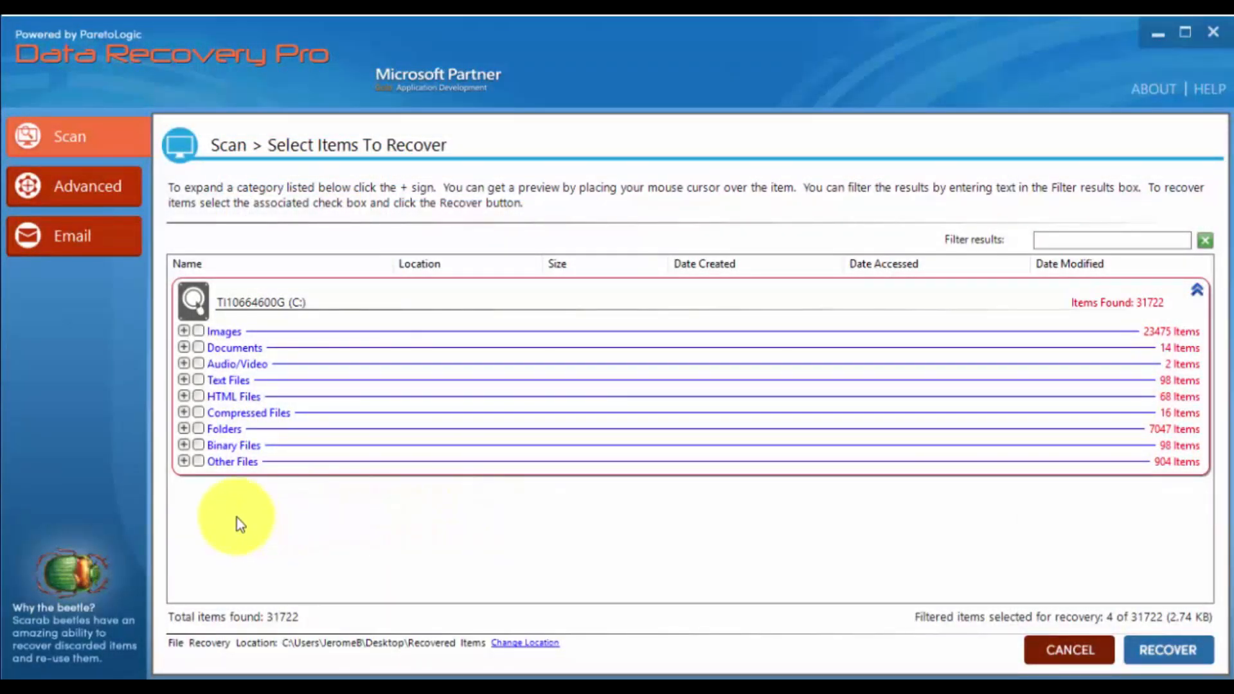
{"action": "left_click", "coordinate": [184, 362]}
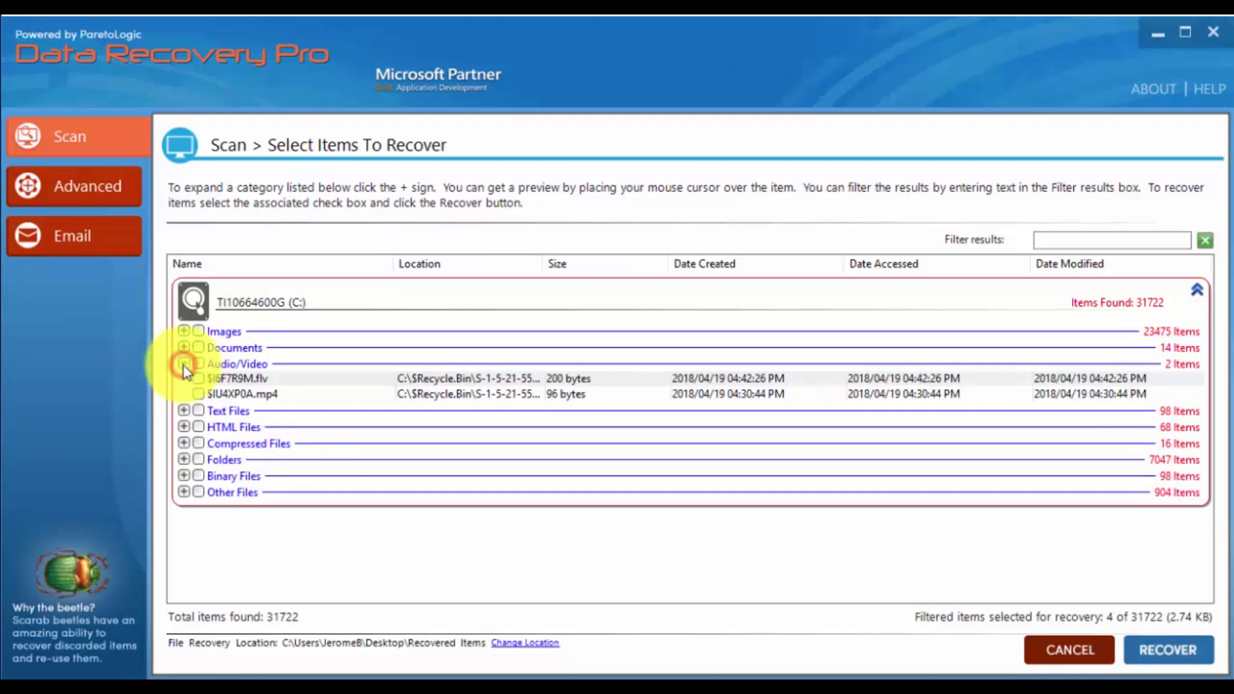
{"action": "left_click", "coordinate": [183, 363]}
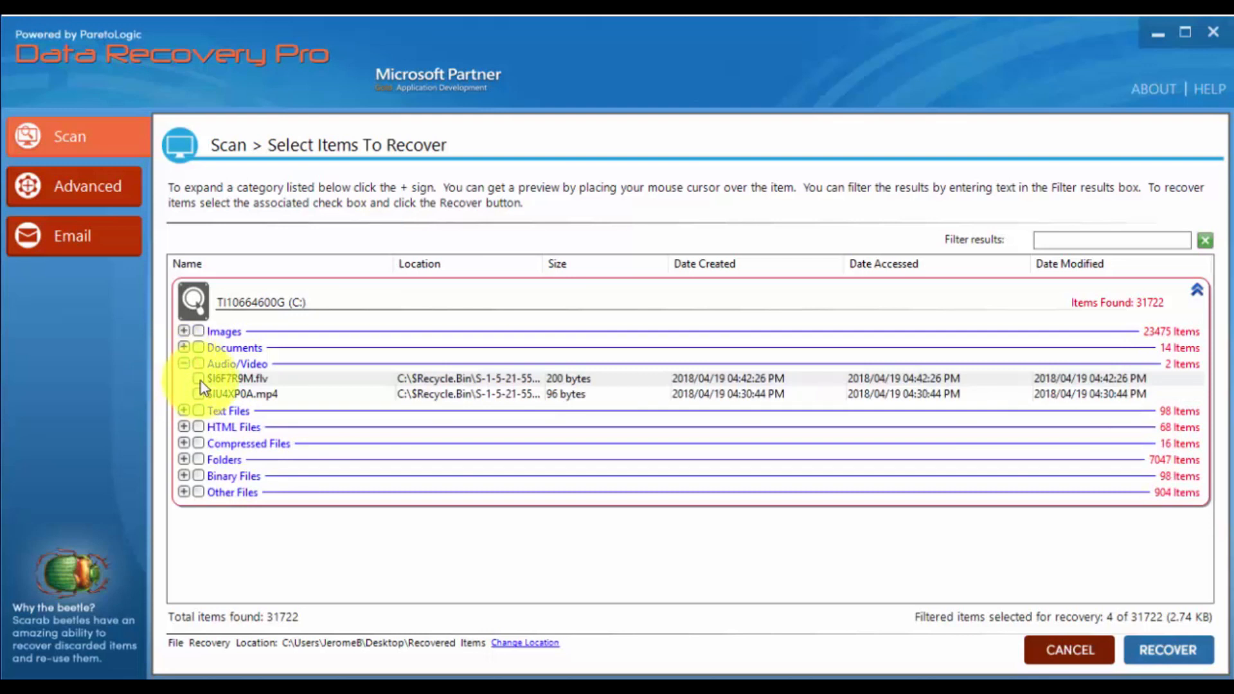
{"action": "left_click", "coordinate": [198, 378]}
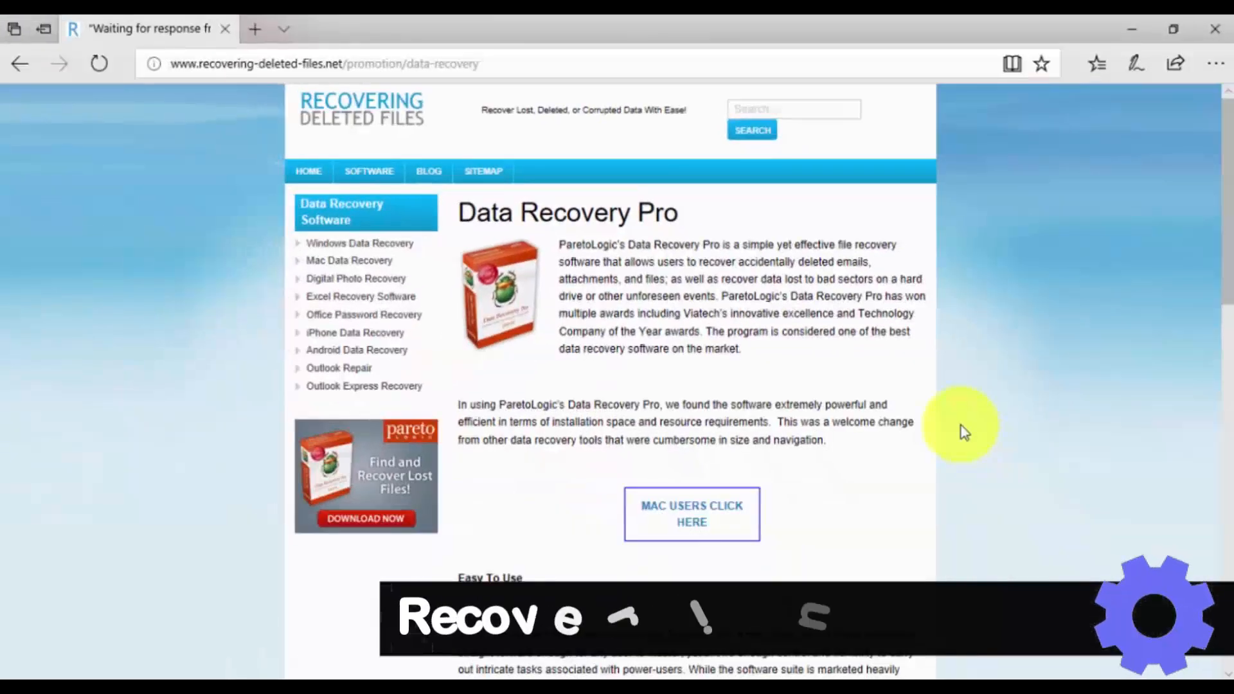
{"action": "scroll", "scroll_direction": "down", "scroll_amount": 3}
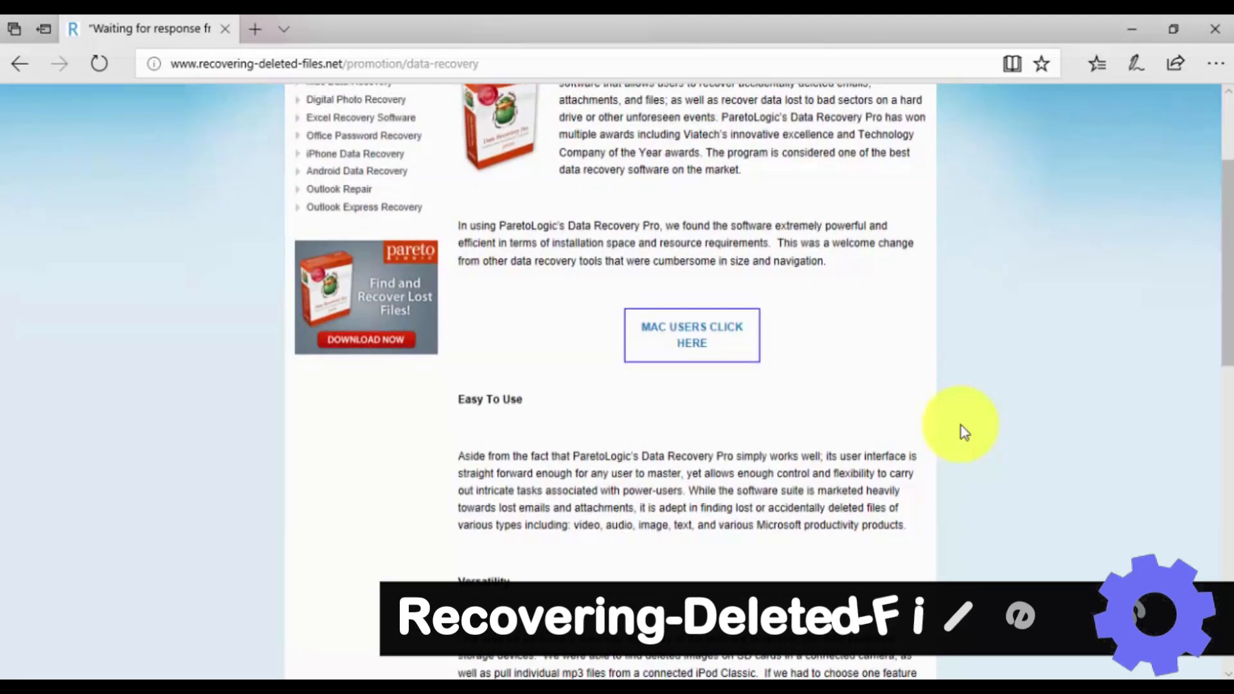
{"action": "scroll", "scroll_direction": "down", "scroll_amount": 3}
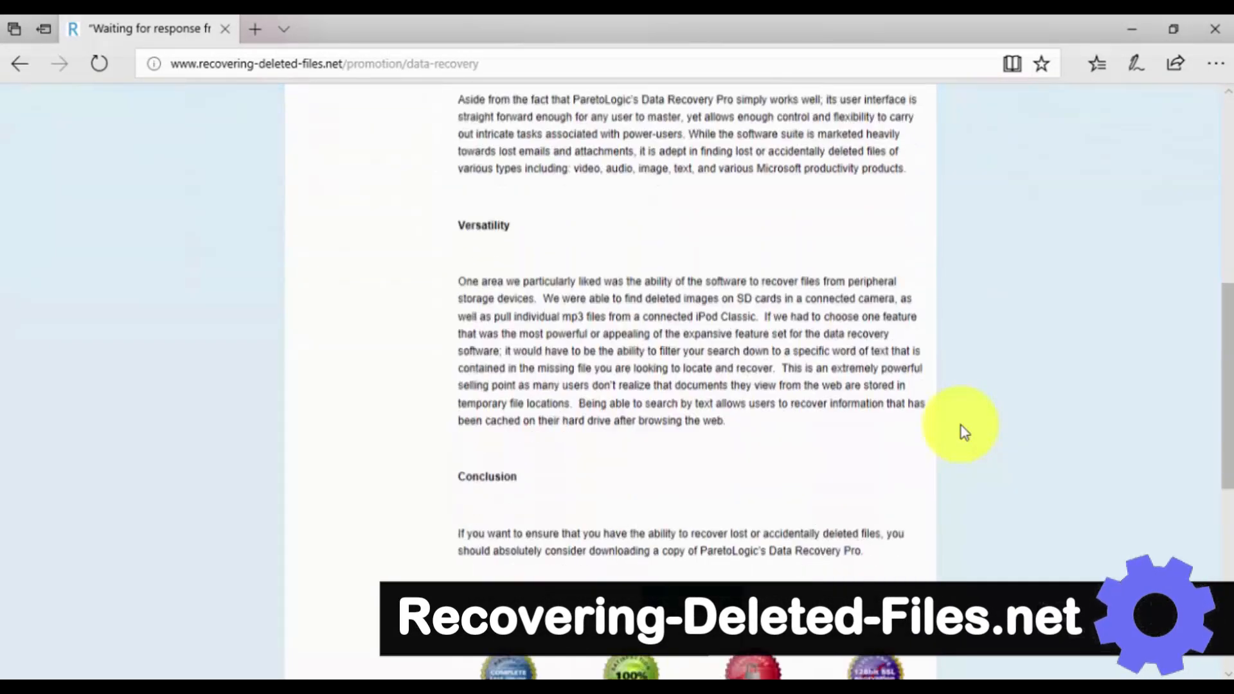
{"action": "scroll", "scroll_direction": "down", "scroll_amount": 3}
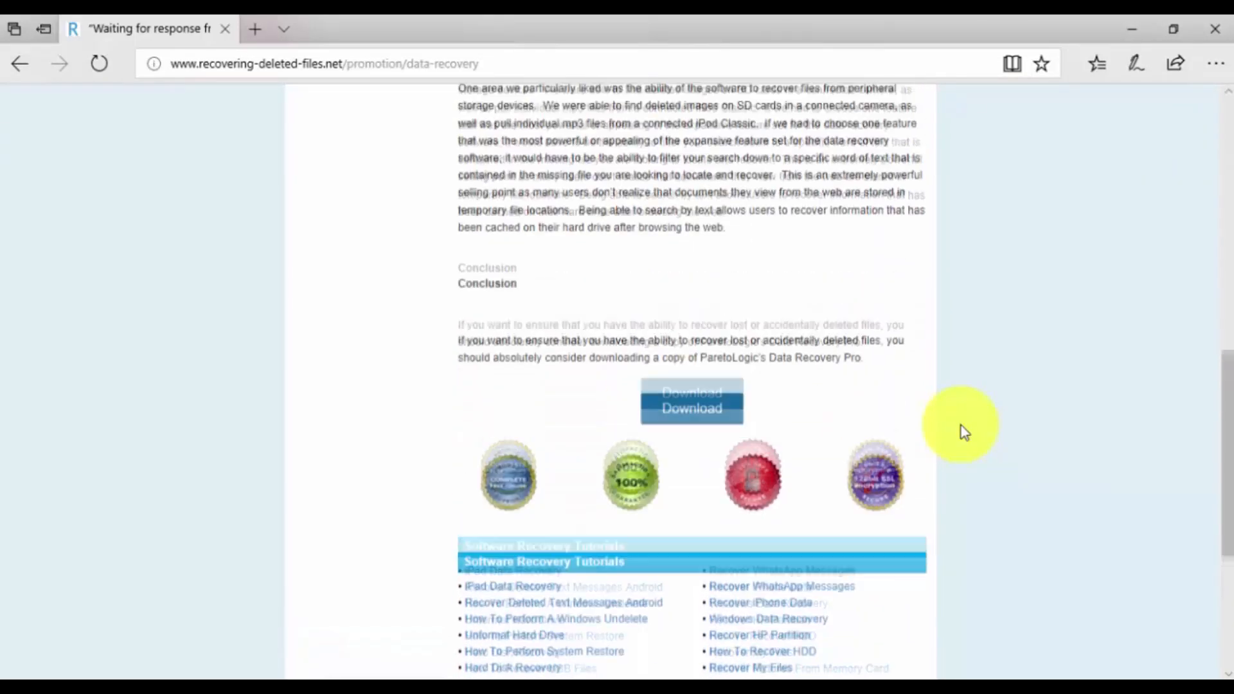
{"action": "scroll", "scroll_direction": "up", "scroll_amount": 3}
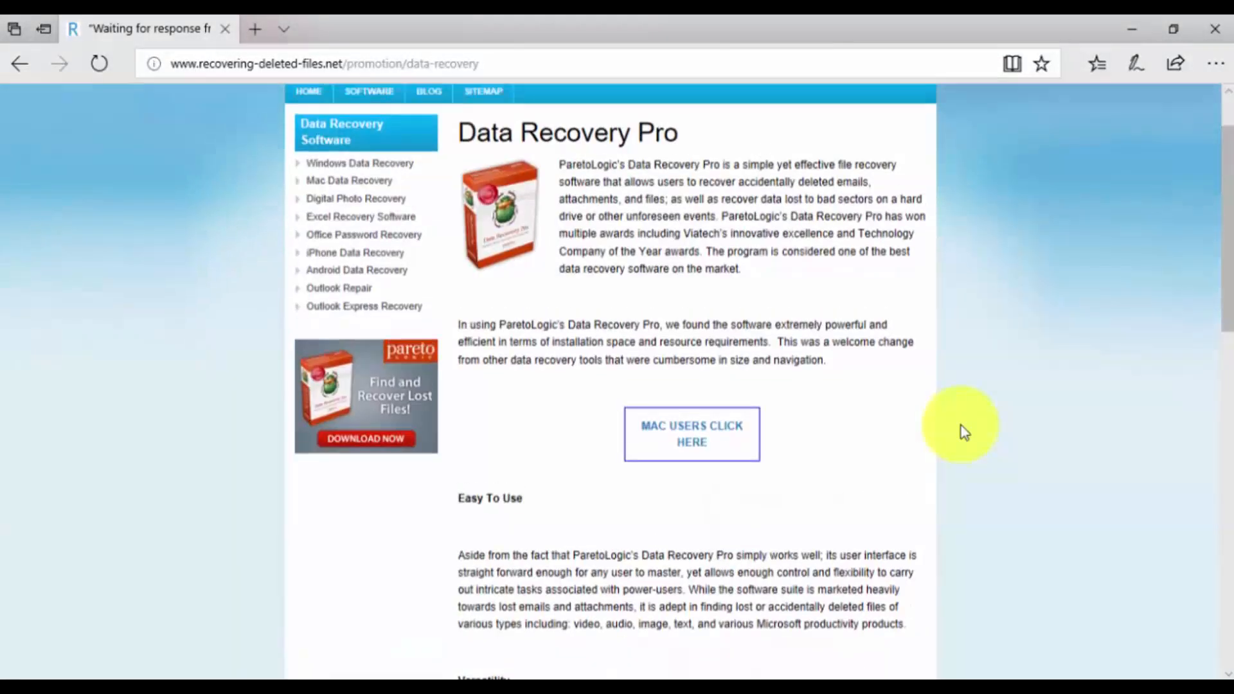